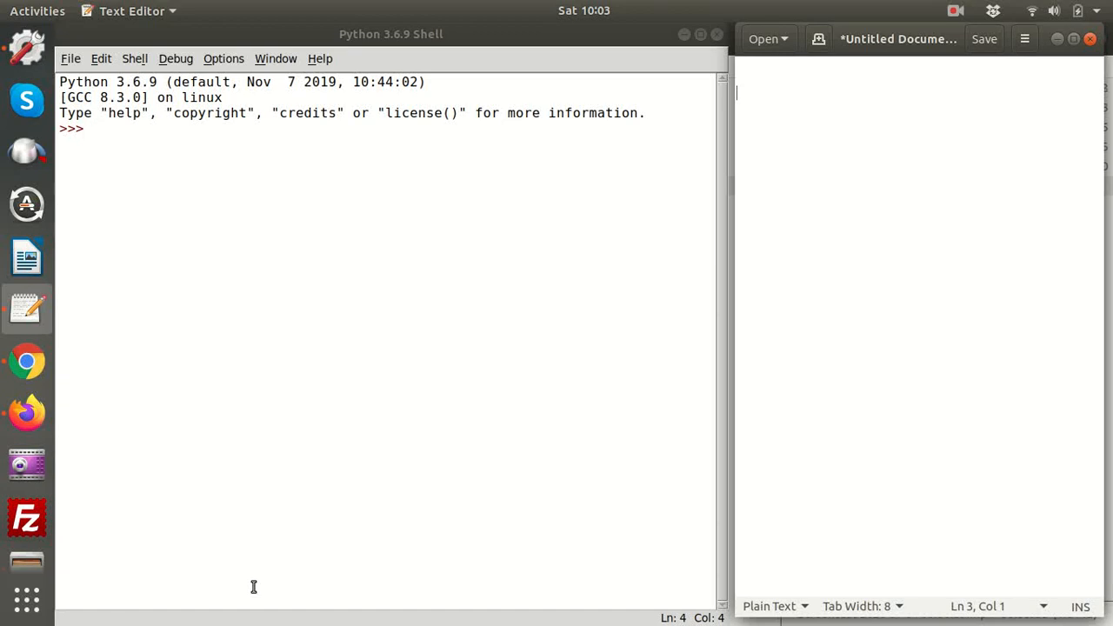
- Create a new blank script window from the Python shell
{"action": "left_click", "coordinate": [90, 129]}
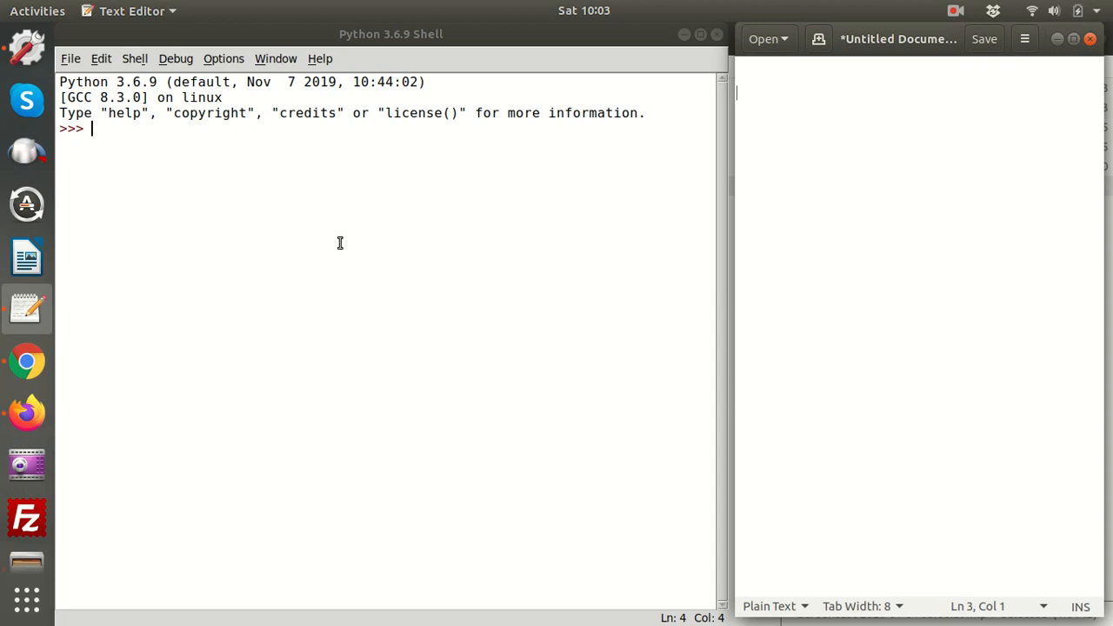
{"action": "mouse_move", "coordinate": [313, 211]}
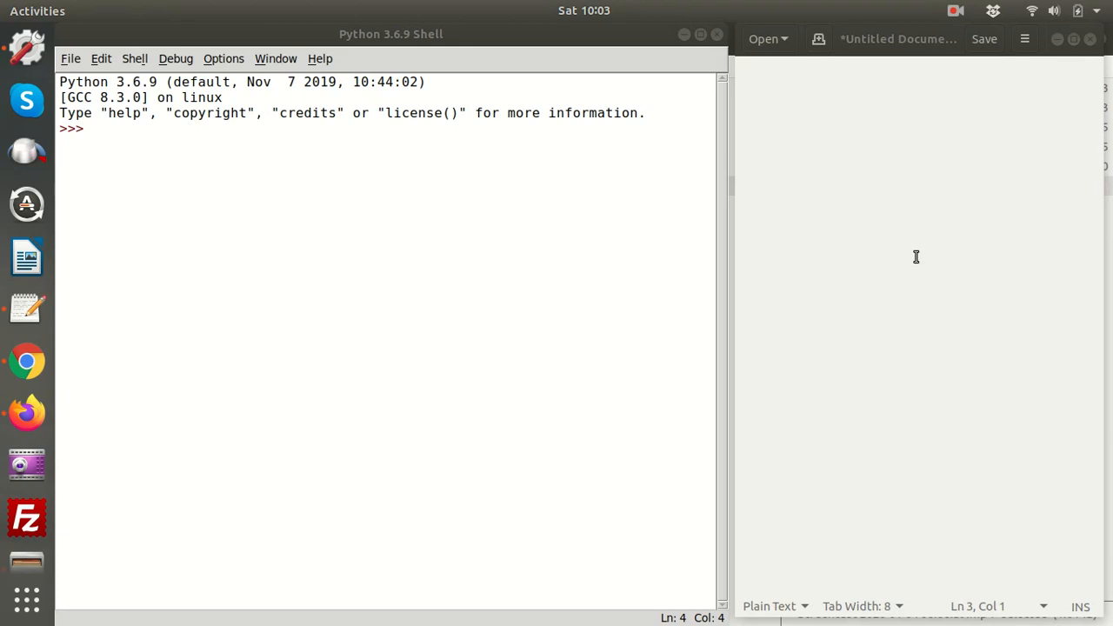
{"action": "mouse_move", "coordinate": [925, 143]}
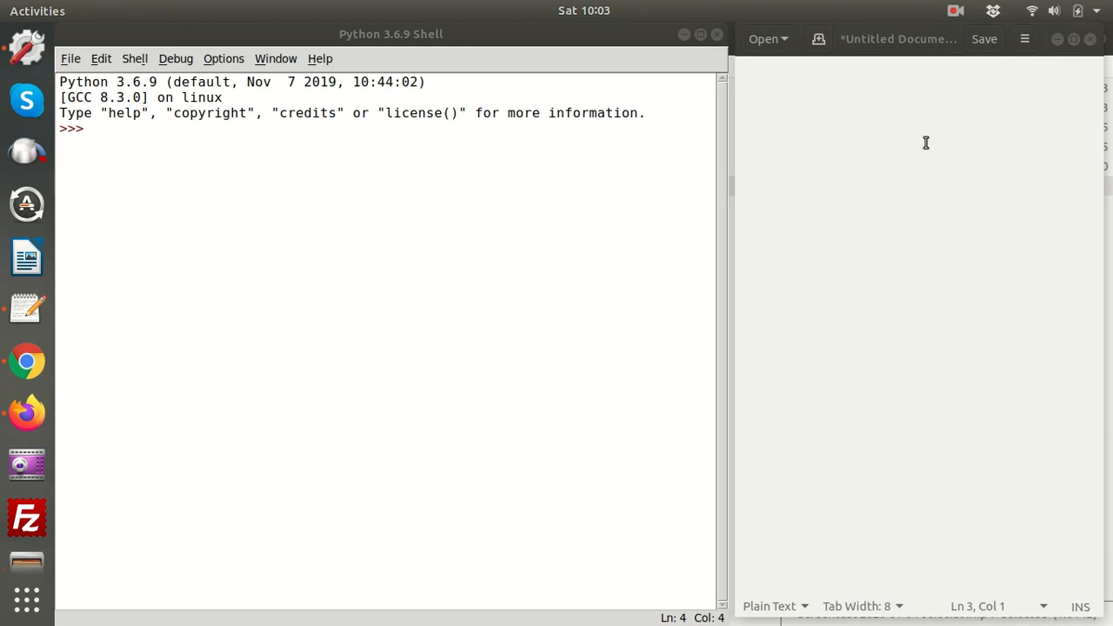
{"action": "mouse_move", "coordinate": [905, 225]}
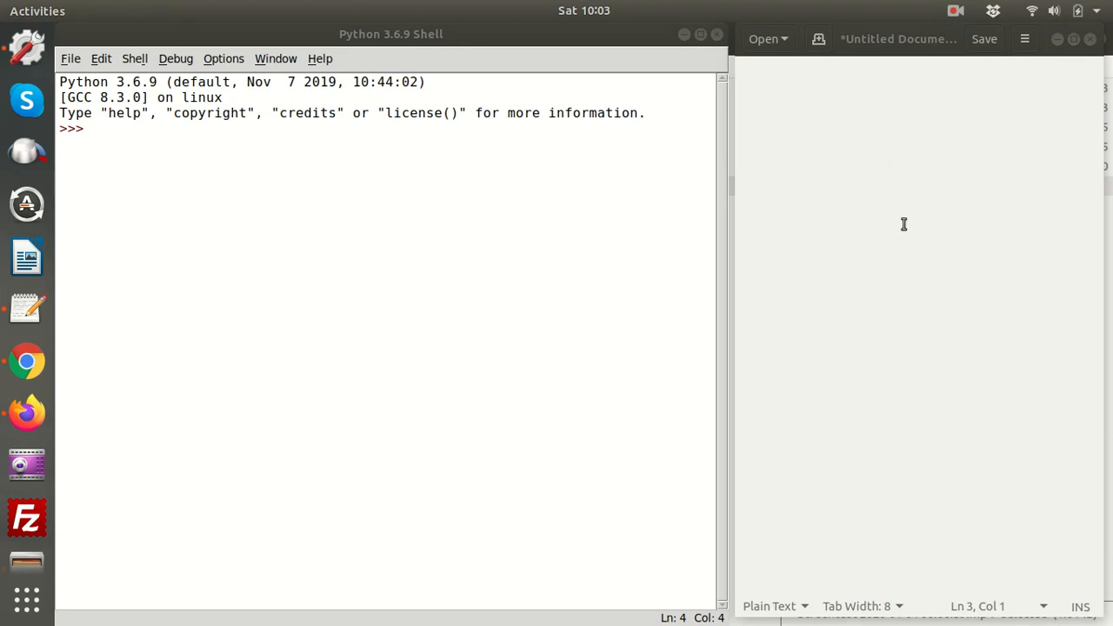
{"action": "mouse_move", "coordinate": [299, 275]}
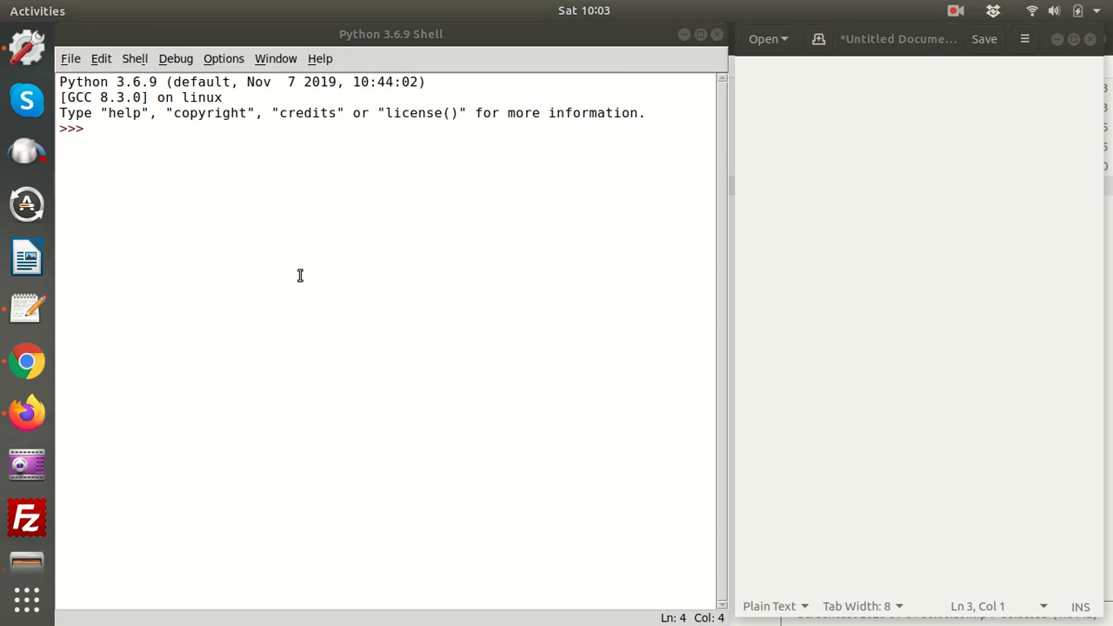
{"action": "left_click", "coordinate": [70, 59]}
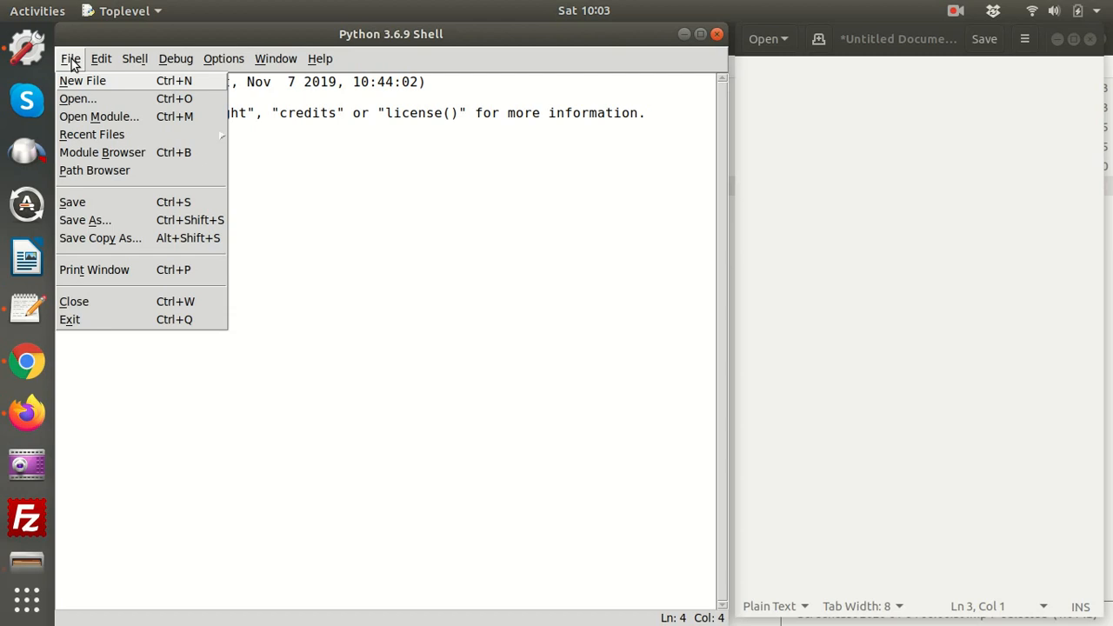
{"action": "left_click", "coordinate": [82, 80]}
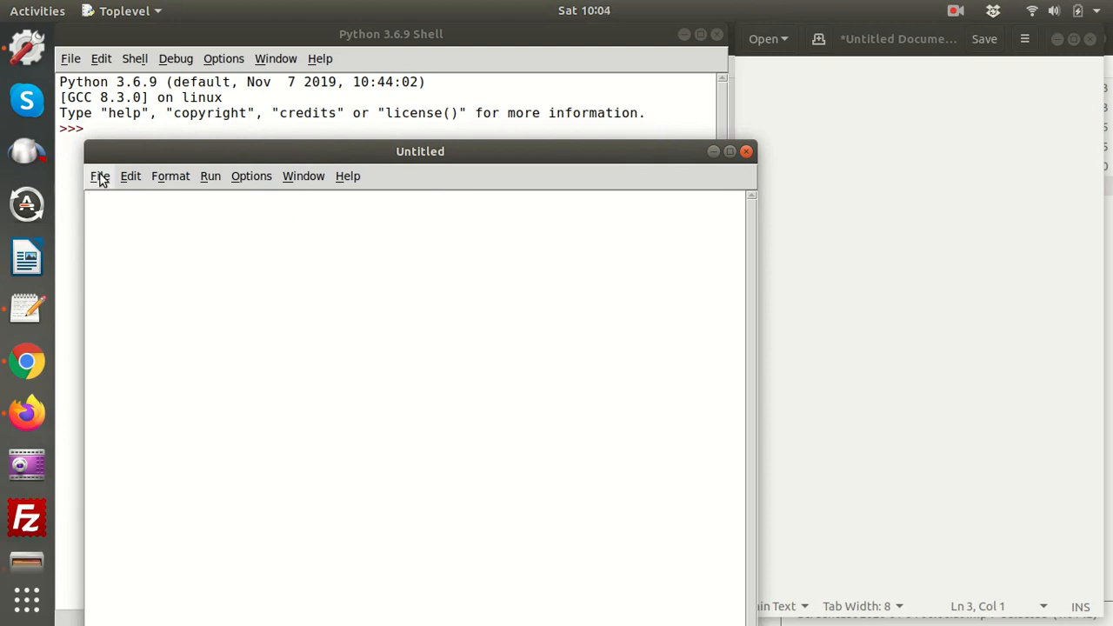
- Save the empty script as trace.py in the Desktop folder
{"action": "left_click", "coordinate": [99, 176]}
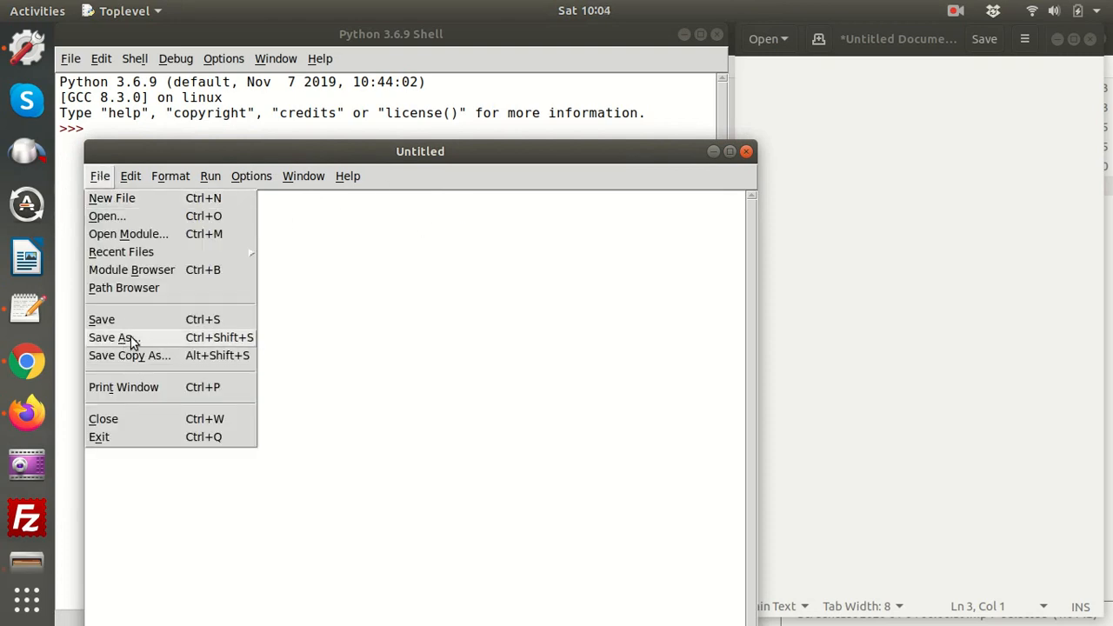
{"action": "left_click", "coordinate": [113, 338]}
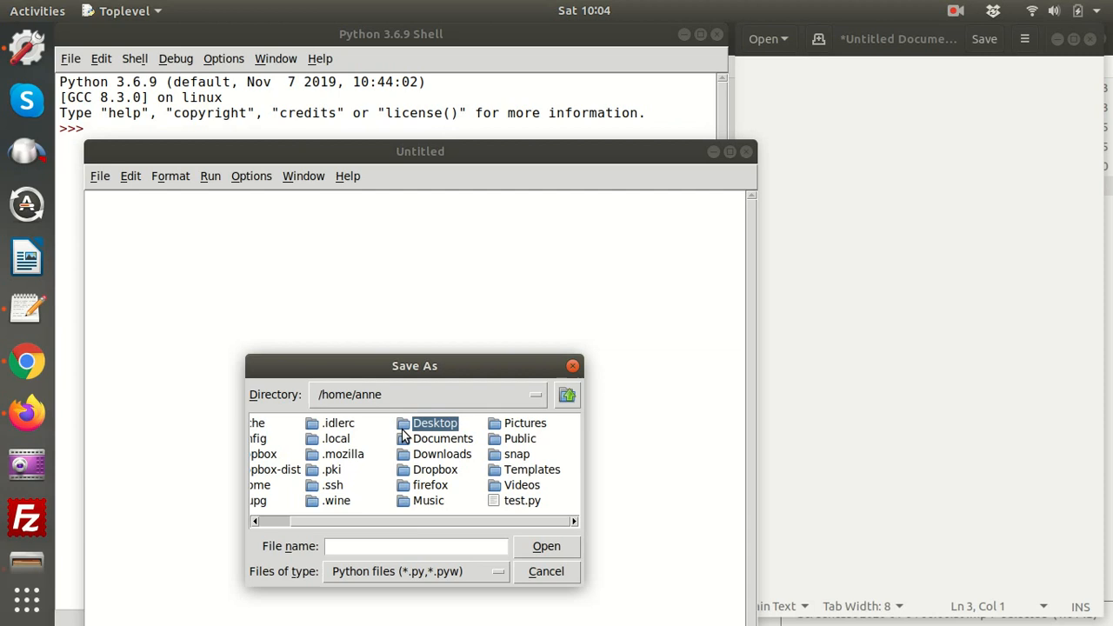
{"action": "double_click", "coordinate": [435, 423]}
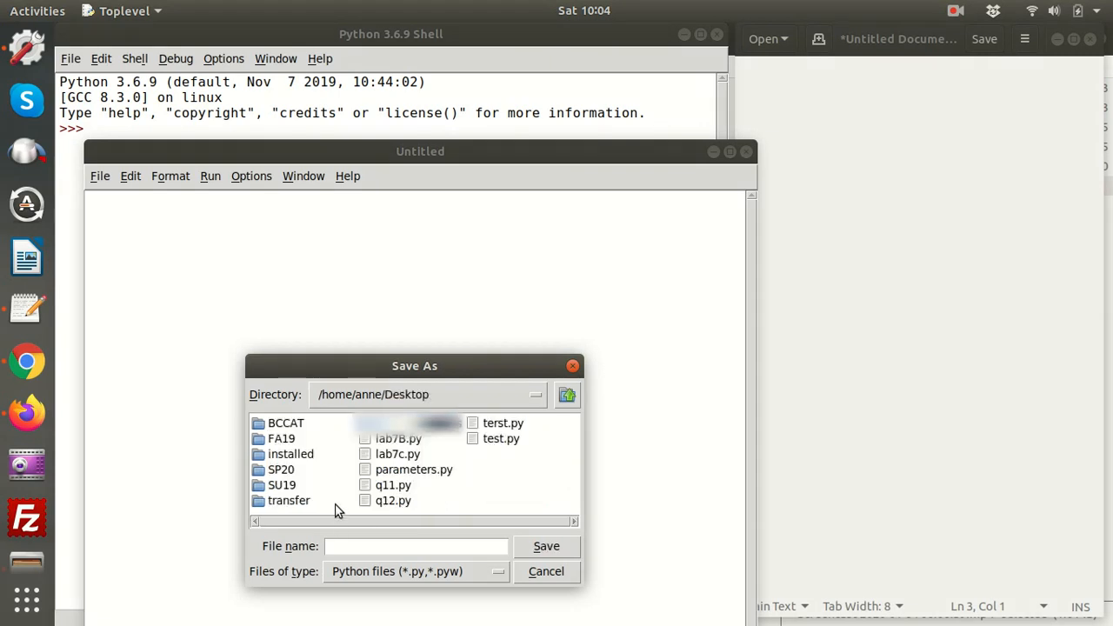
{"action": "left_click", "coordinate": [416, 546]}
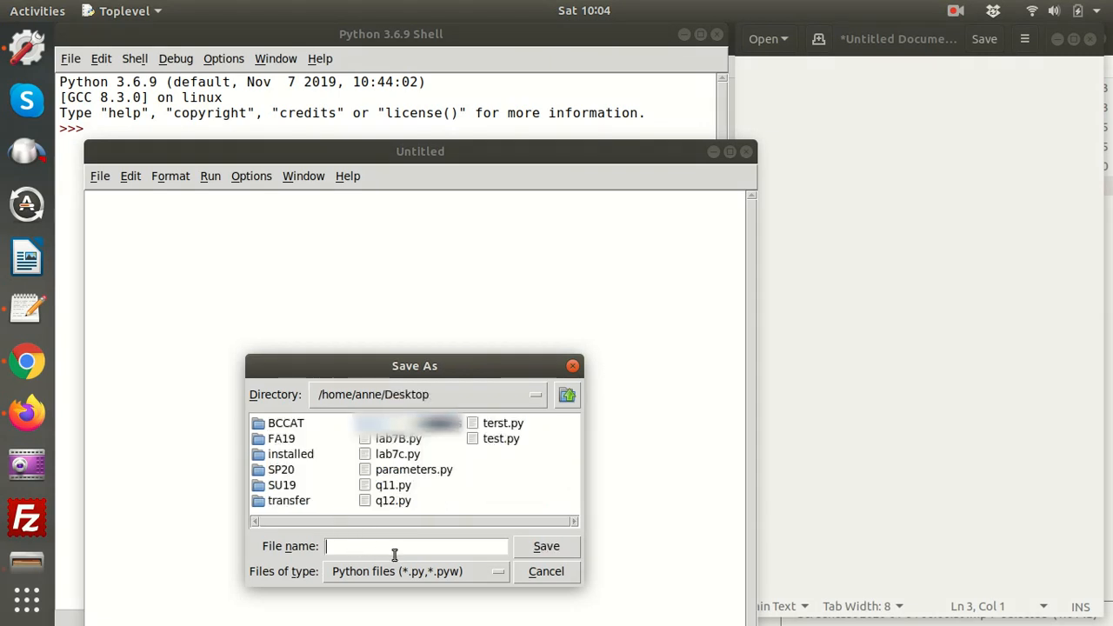
{"action": "type", "text": "t"}
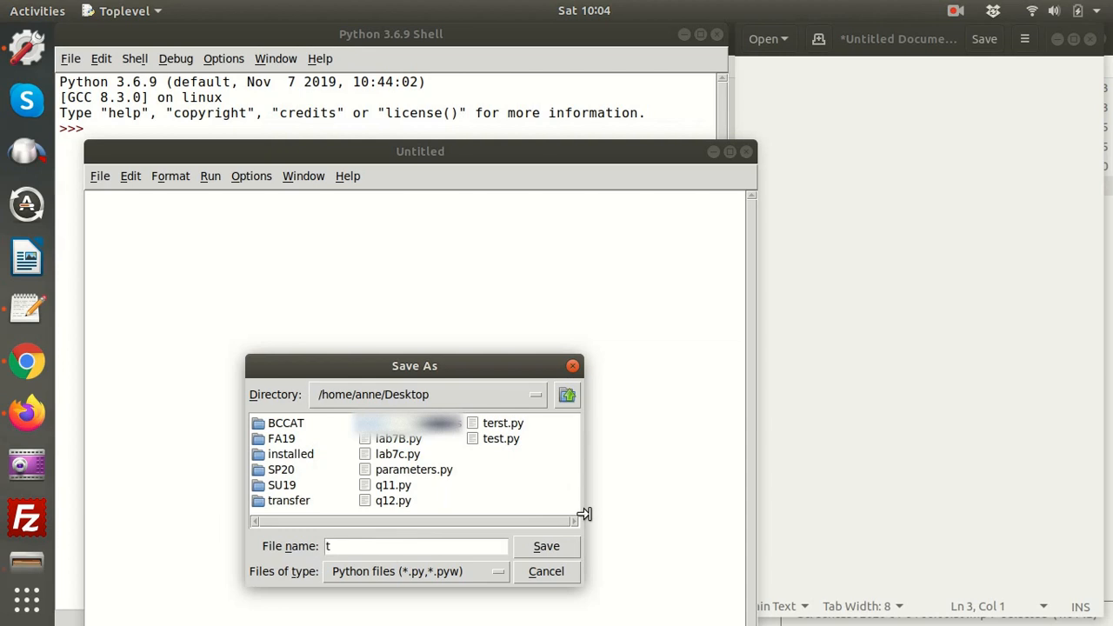
{"action": "type", "text": "race"}
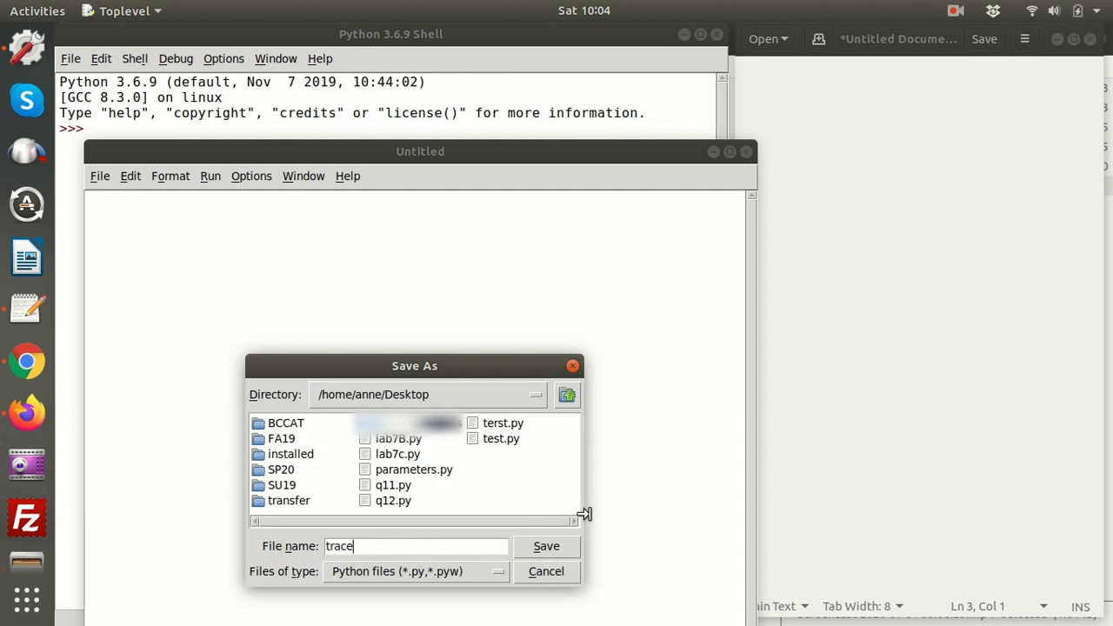
{"action": "type", "text": ".p"}
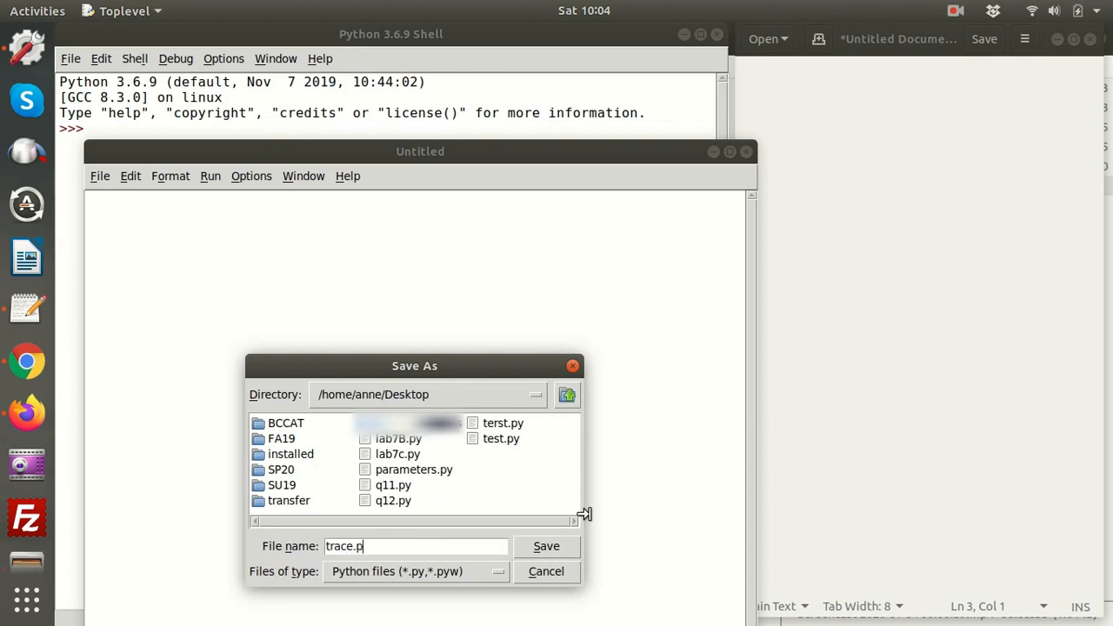
{"action": "left_click", "coordinate": [546, 546]}
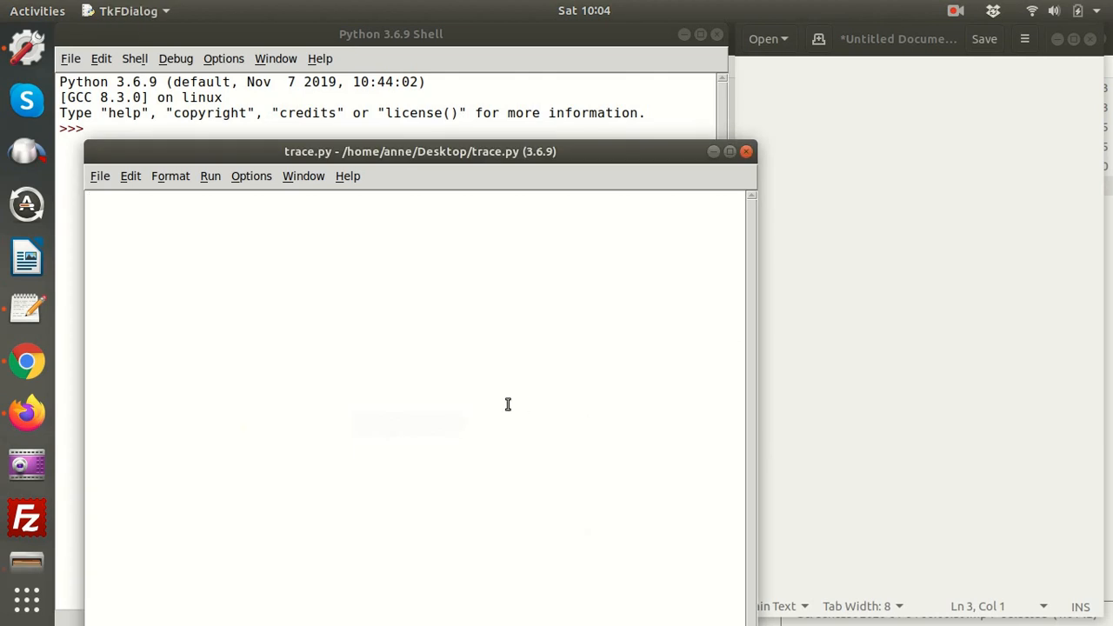
{"action": "mouse_move", "coordinate": [282, 228]}
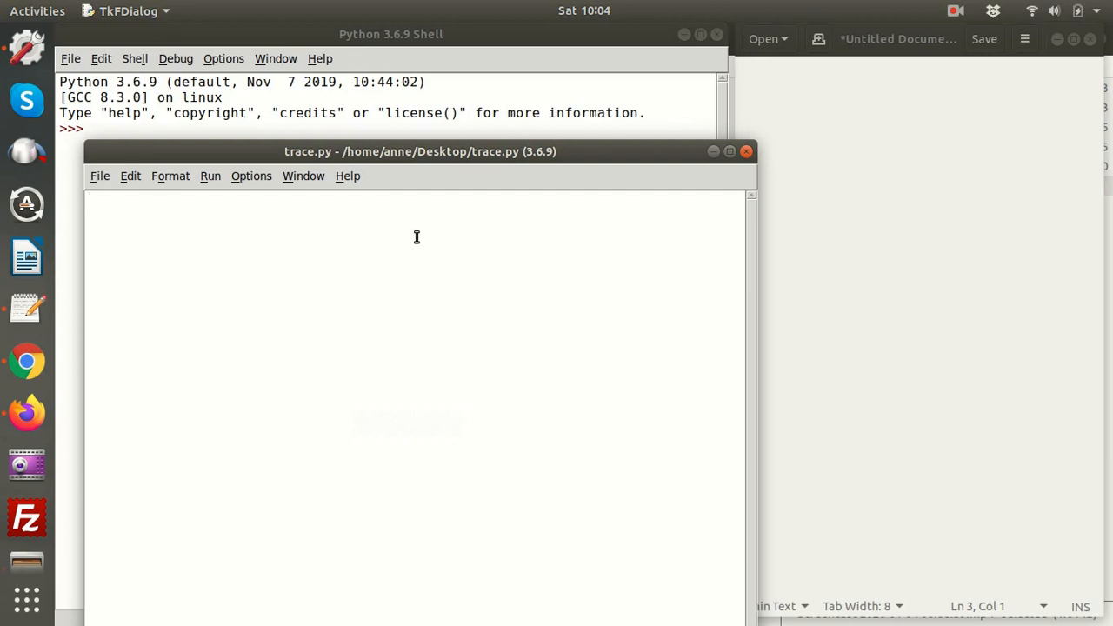
- Write age = 21 and age = age + 2 as the first two lines of trace.py
{"action": "type", "text": "age ="}
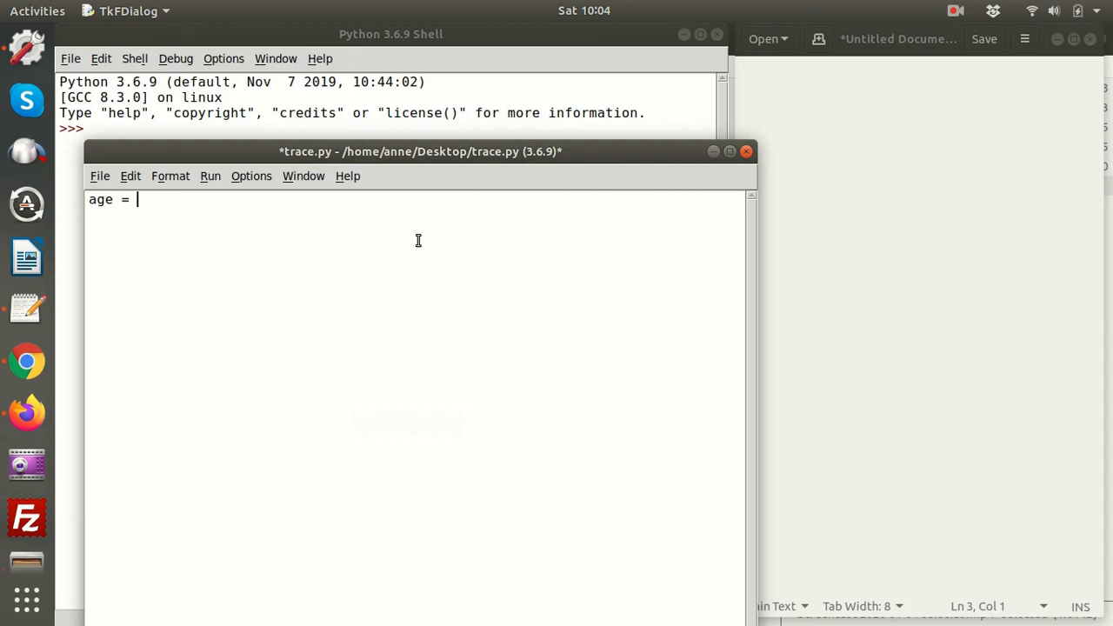
{"action": "type", "text": "21"}
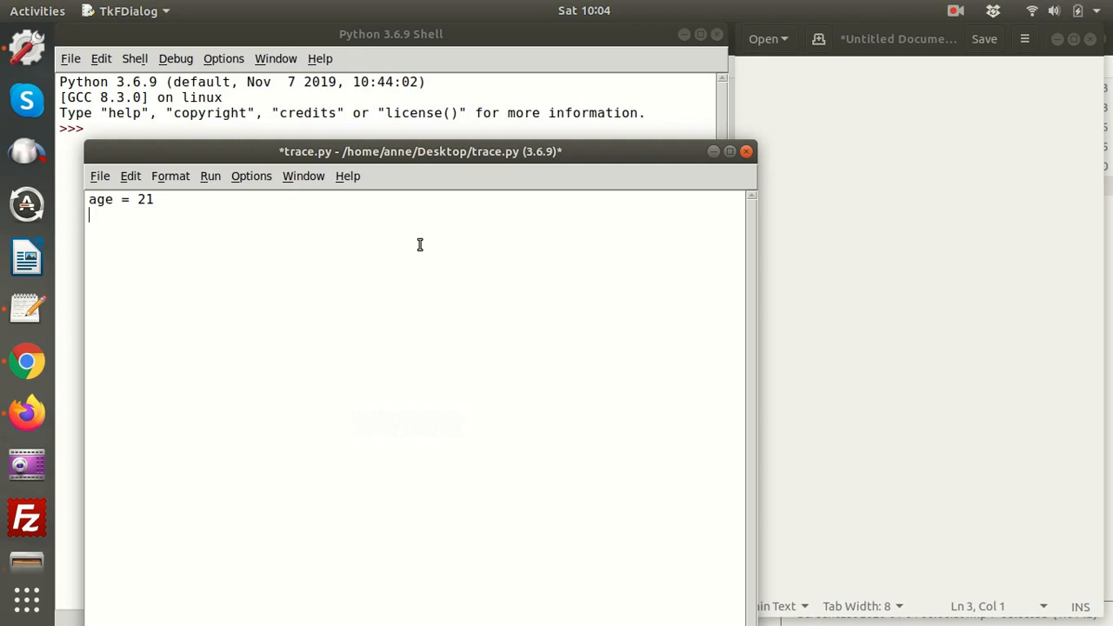
{"action": "type", "text": "age"}
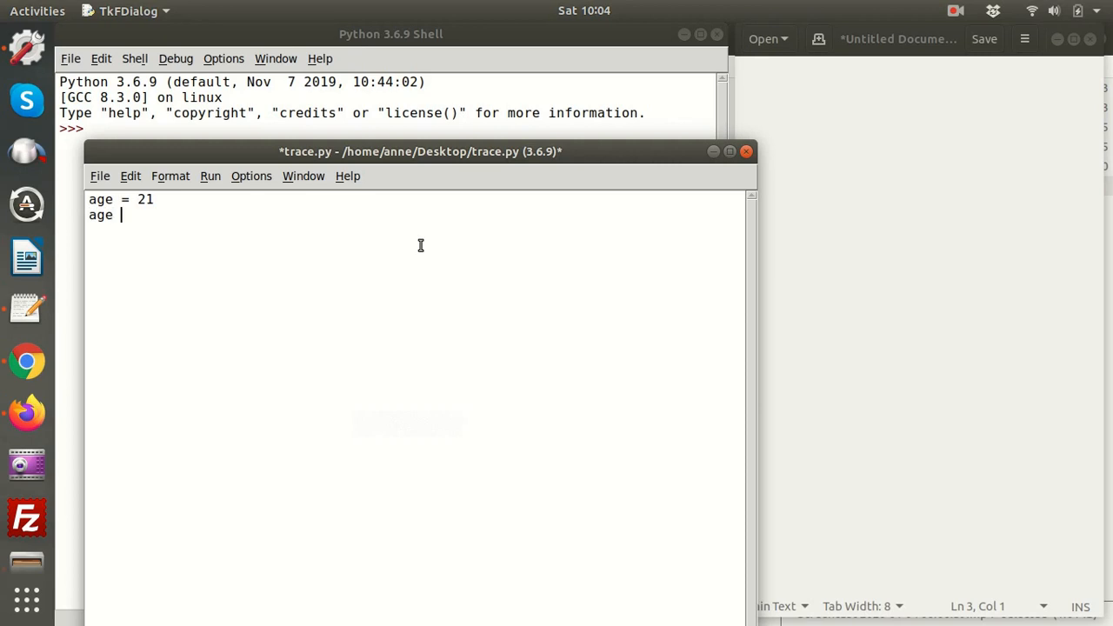
{"action": "type", "text": "="}
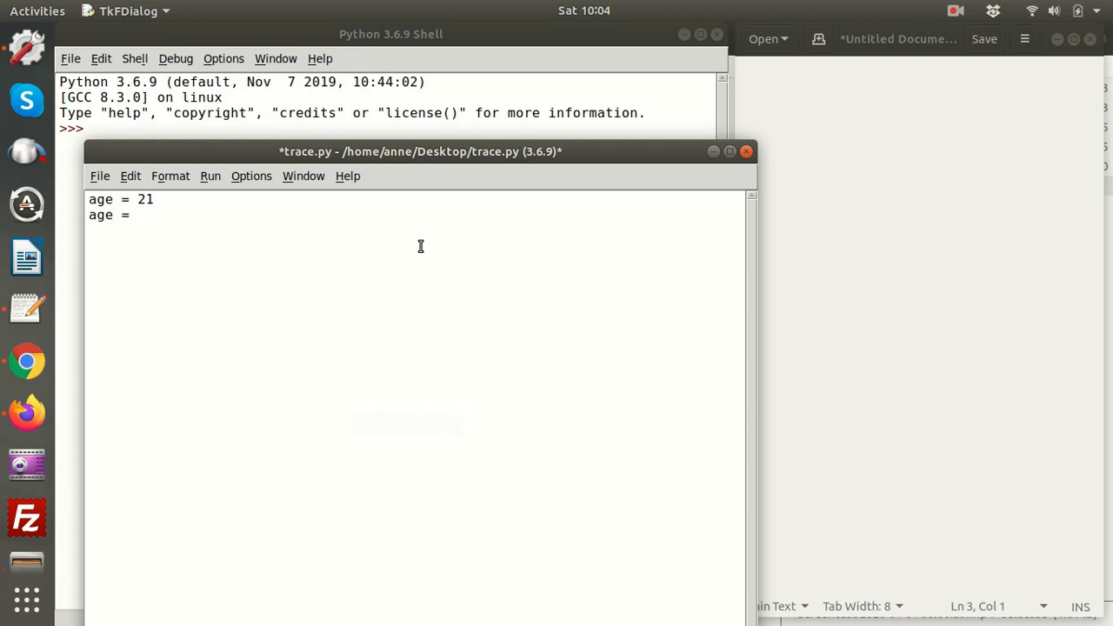
{"action": "type", "text": "age + 2"}
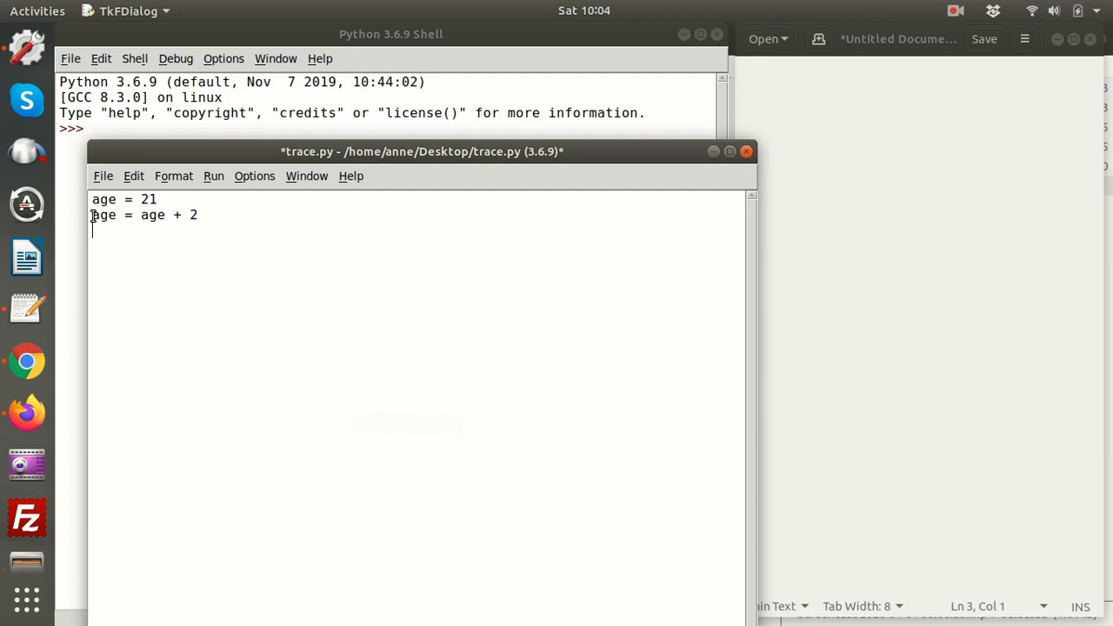
{"action": "double_click", "coordinate": [153, 216]}
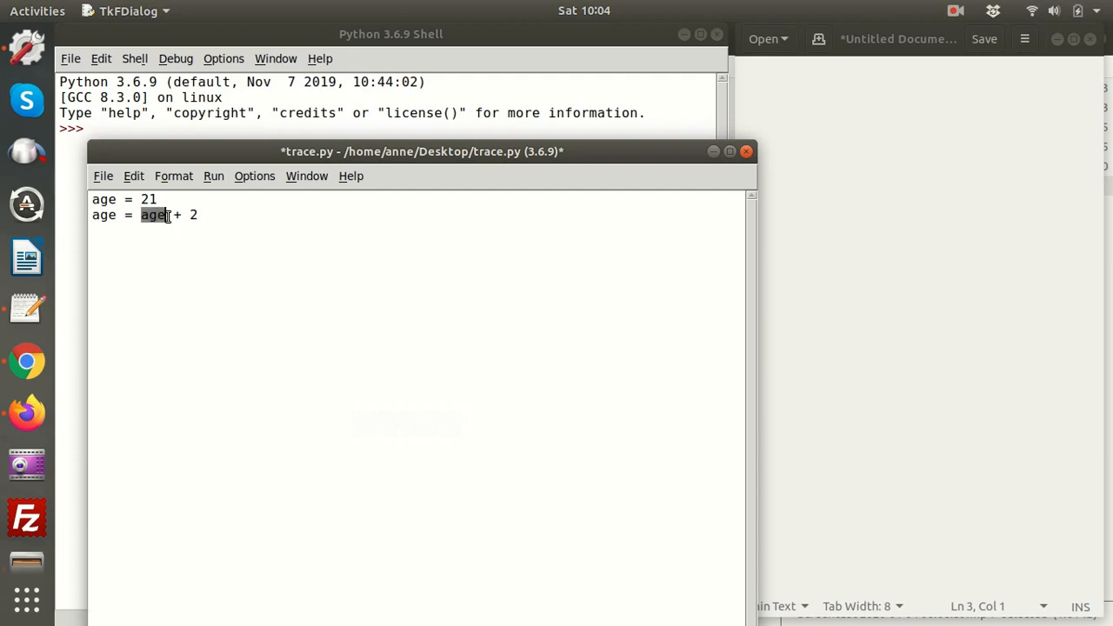
{"action": "mouse_move", "coordinate": [153, 236]}
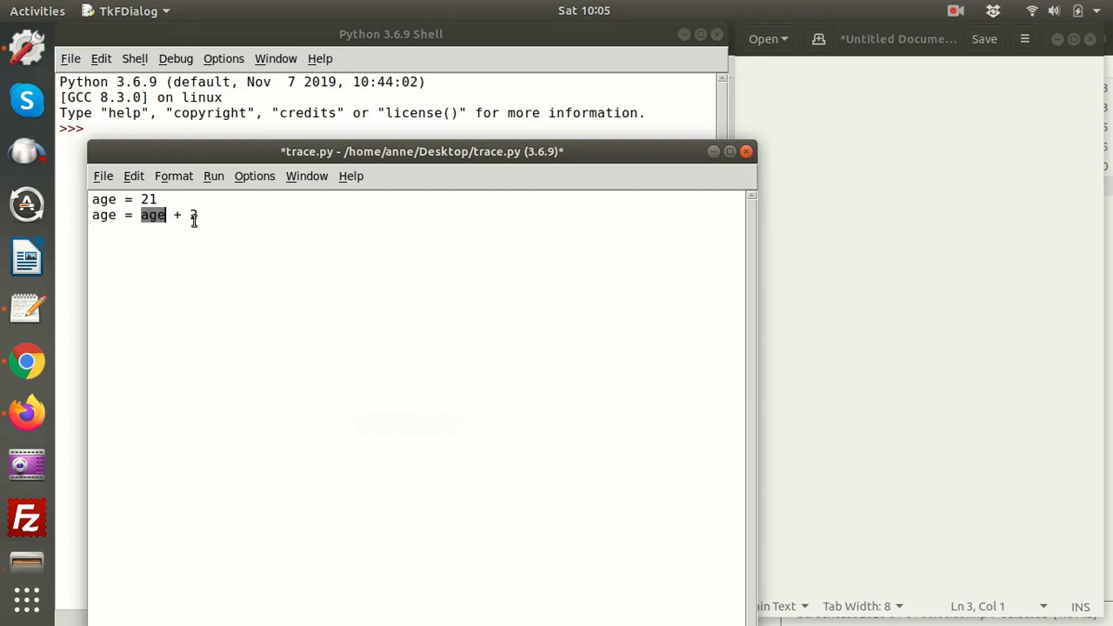
{"action": "mouse_move", "coordinate": [165, 216]}
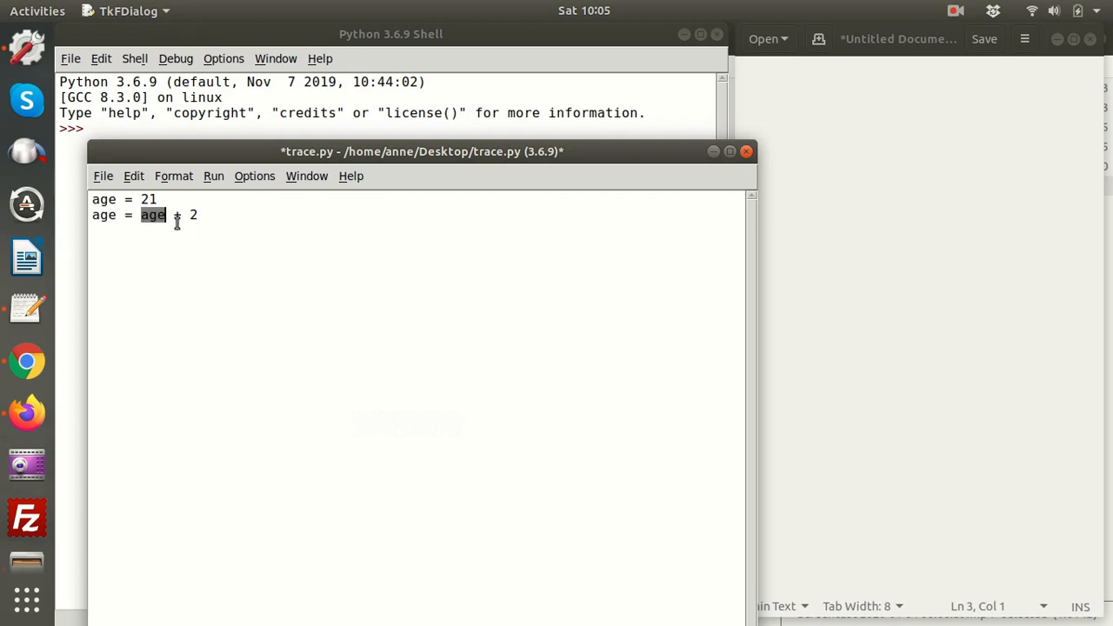
{"action": "mouse_move", "coordinate": [99, 230]}
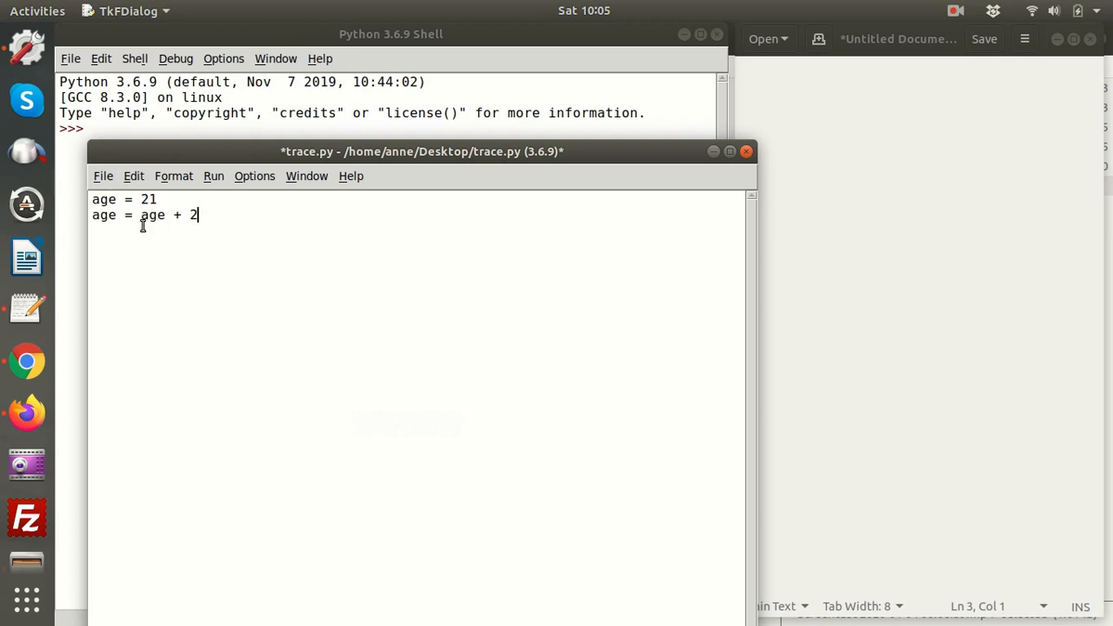
{"action": "mouse_move", "coordinate": [184, 306]}
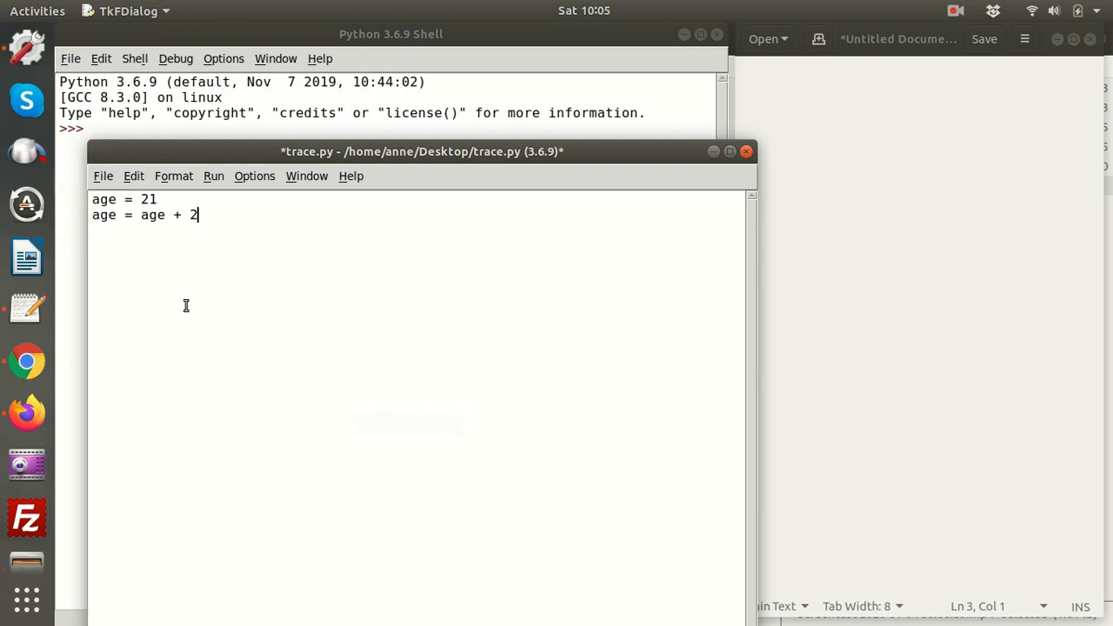
{"action": "mouse_move", "coordinate": [169, 299]}
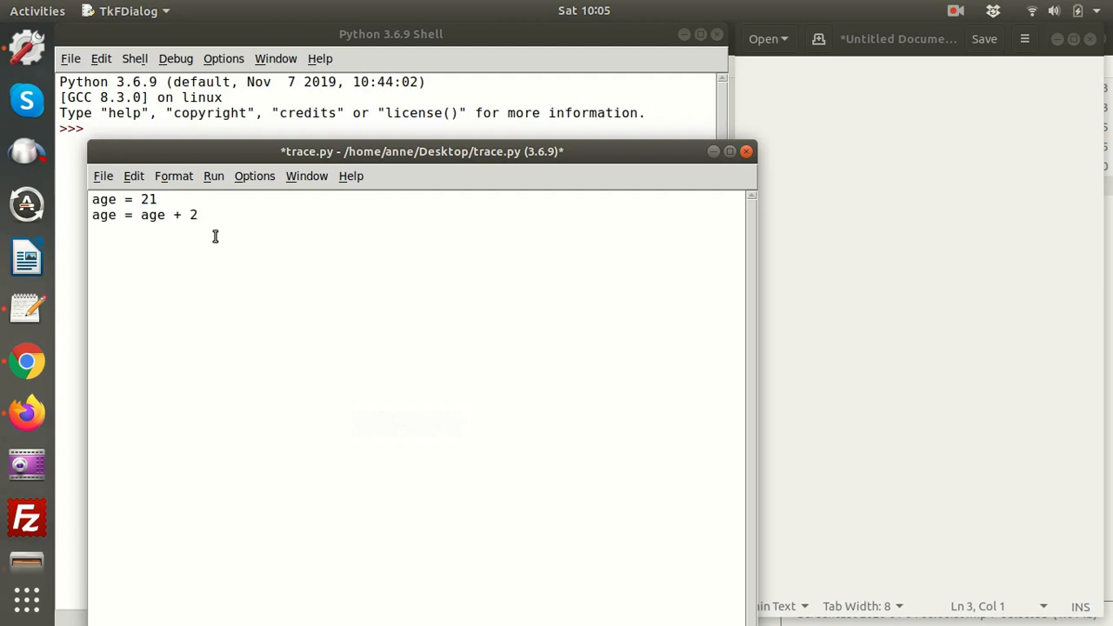
{"action": "left_click", "coordinate": [198, 216]}
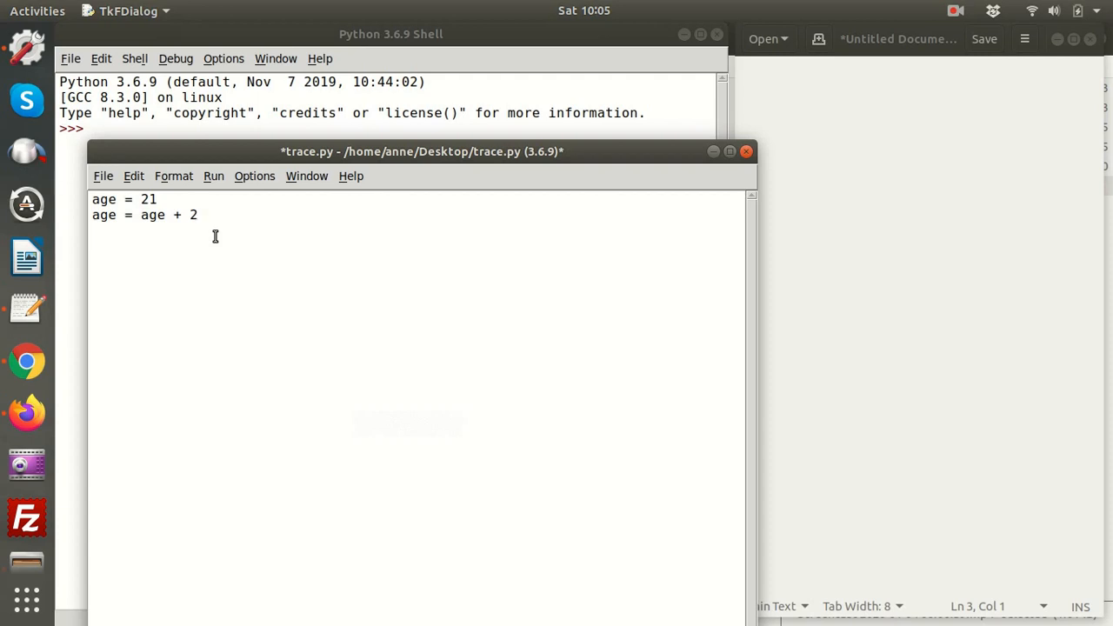
- Add print(age) as line three, then begin typing in the gedit document
{"action": "type", "text": "print("}
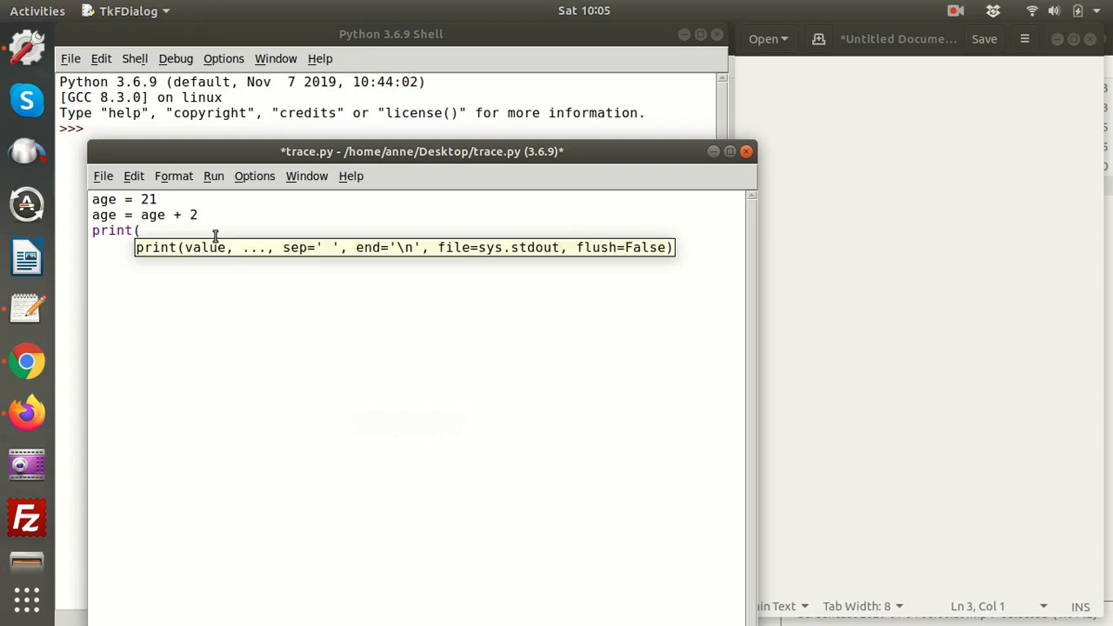
{"action": "type", "text": "age)"}
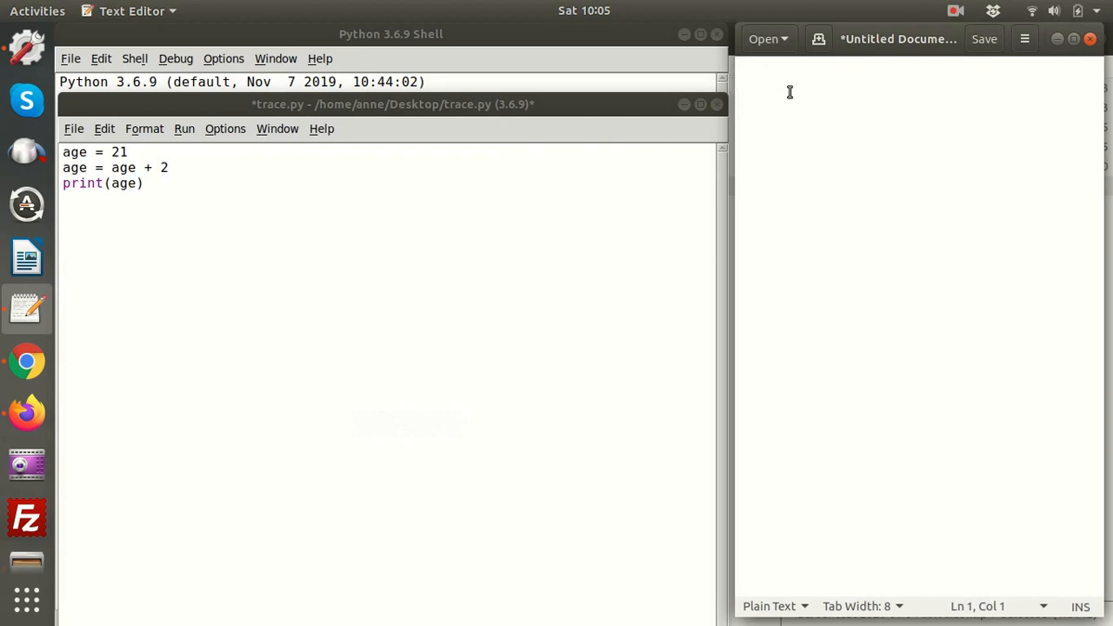
{"action": "type", "text": "a"}
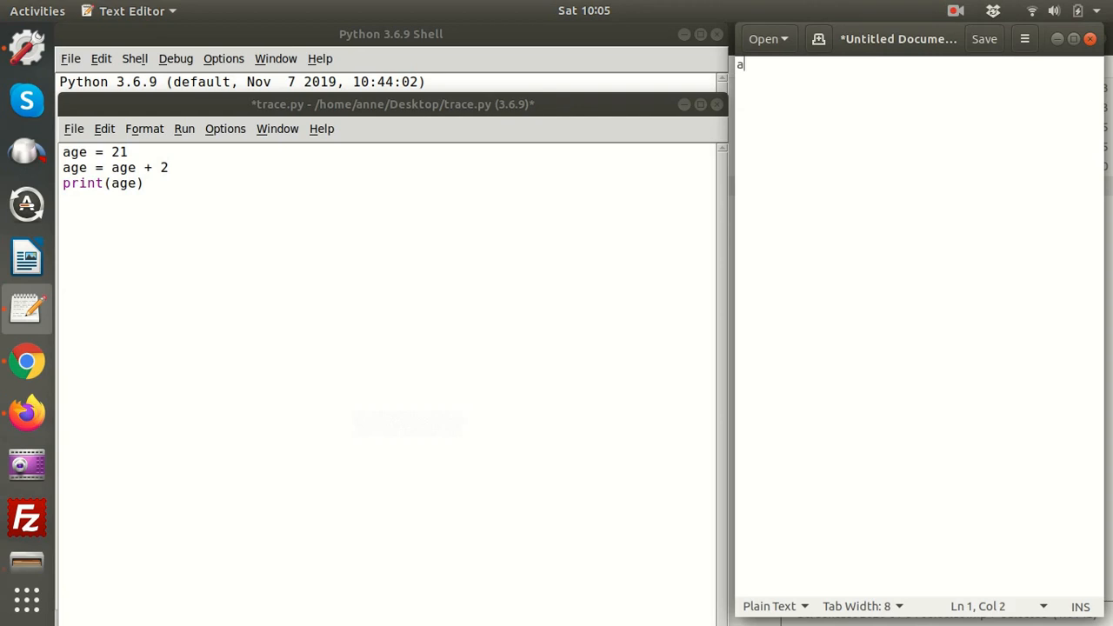
- Enter the heading age and its first value 21 in the gedit trace
{"action": "type", "text": "ge"}
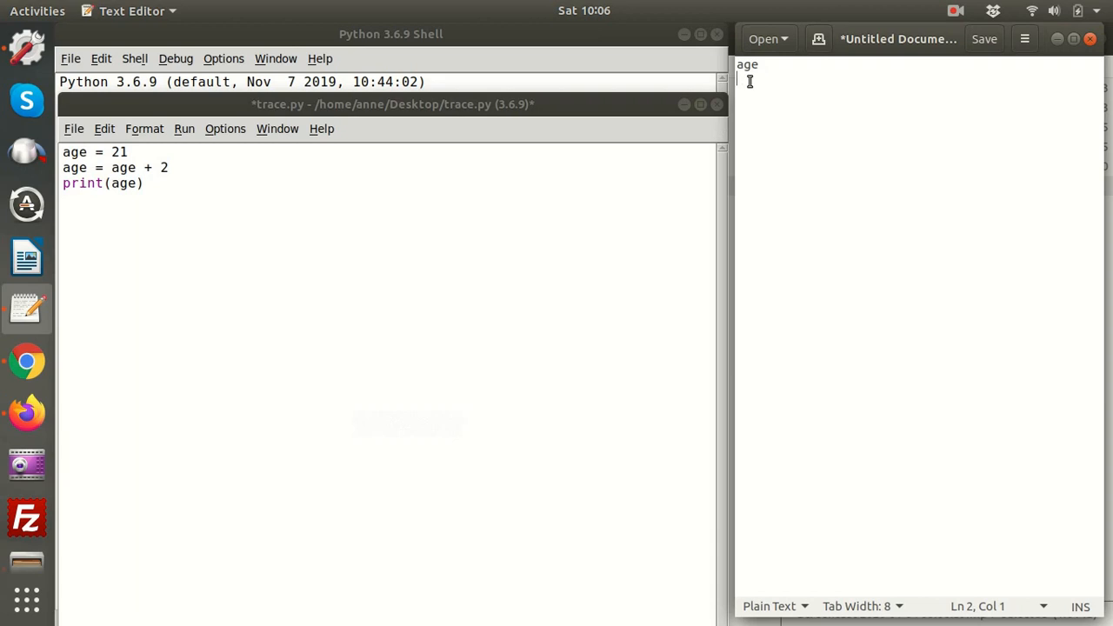
{"action": "type", "text": "21"}
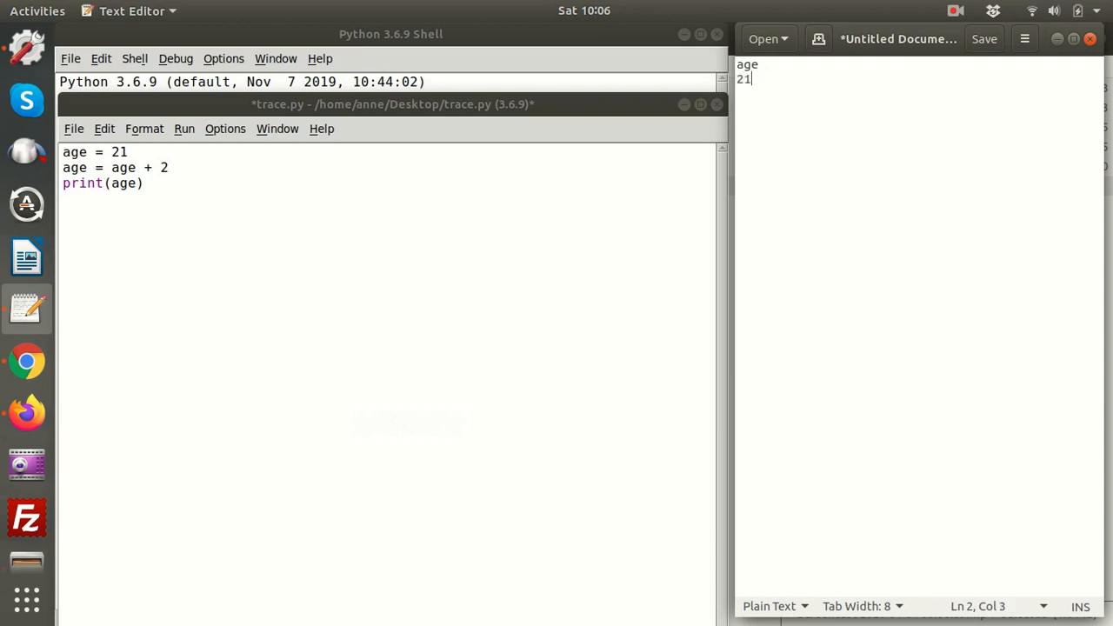
{"action": "mouse_move", "coordinate": [108, 177]}
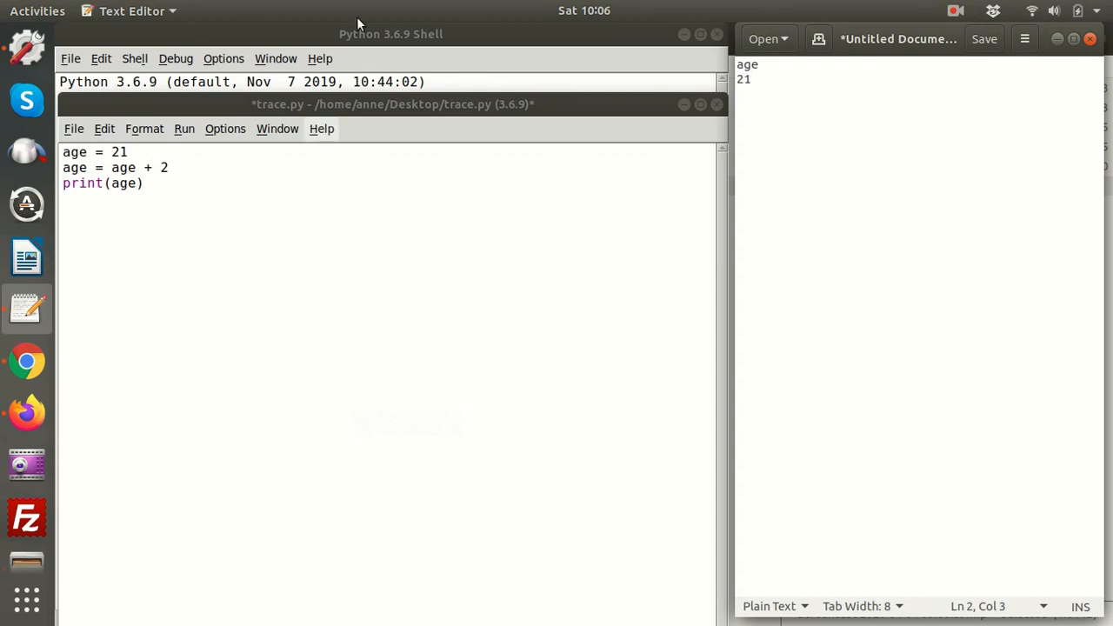
- Record 23 below 21 in the gedit trace after checking line two of the code
{"action": "double_click", "coordinate": [123, 167]}
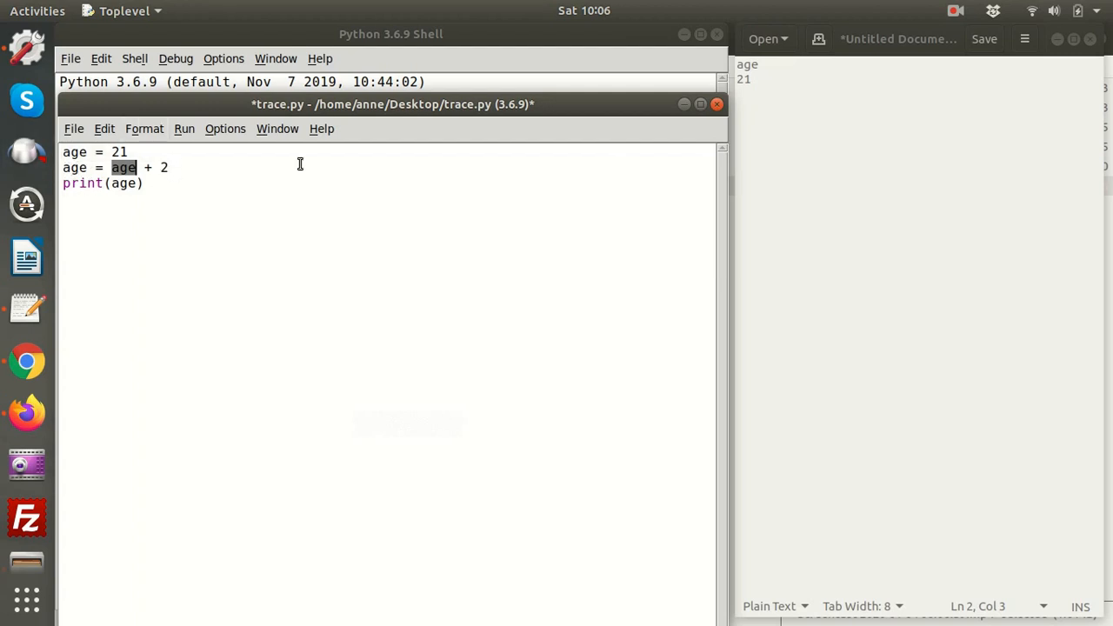
{"action": "left_click", "coordinate": [779, 94]}
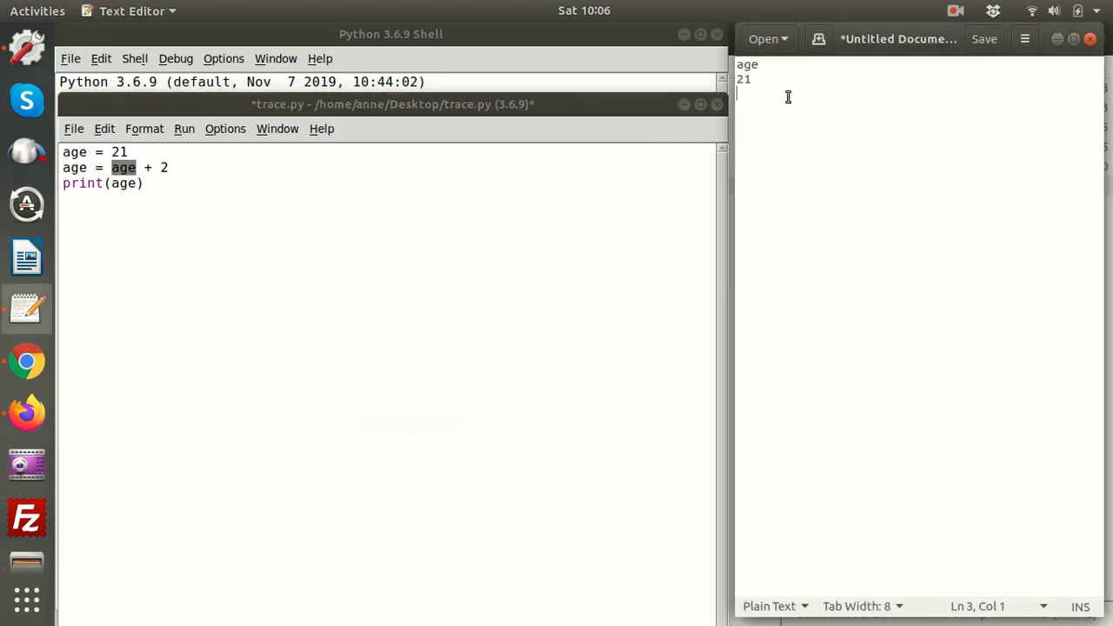
{"action": "type", "text": "23"}
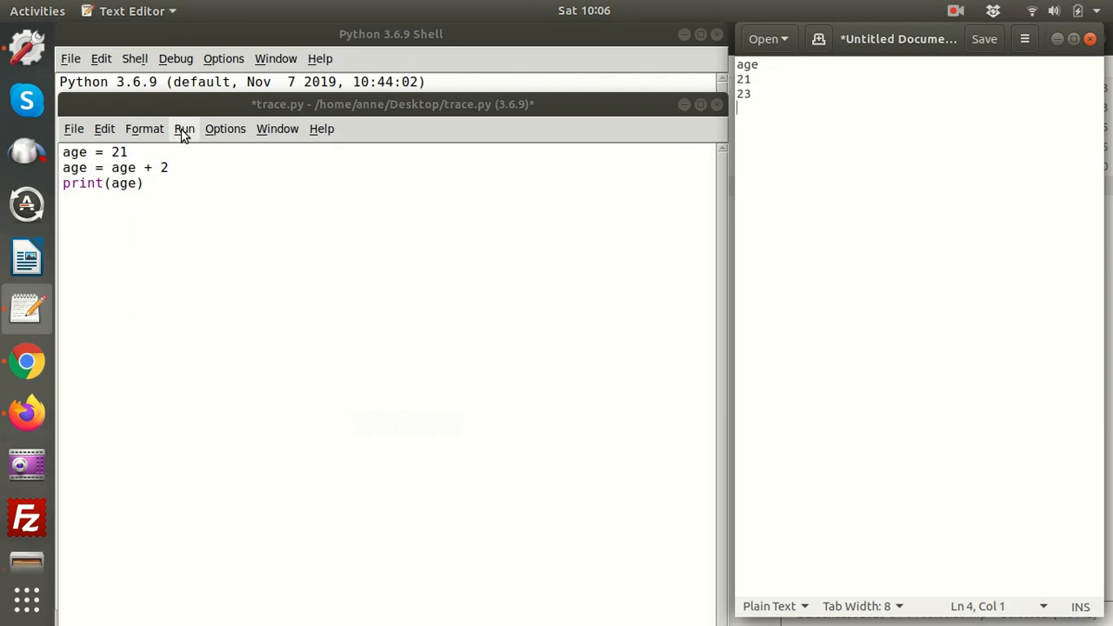
{"action": "mouse_move", "coordinate": [252, 118]}
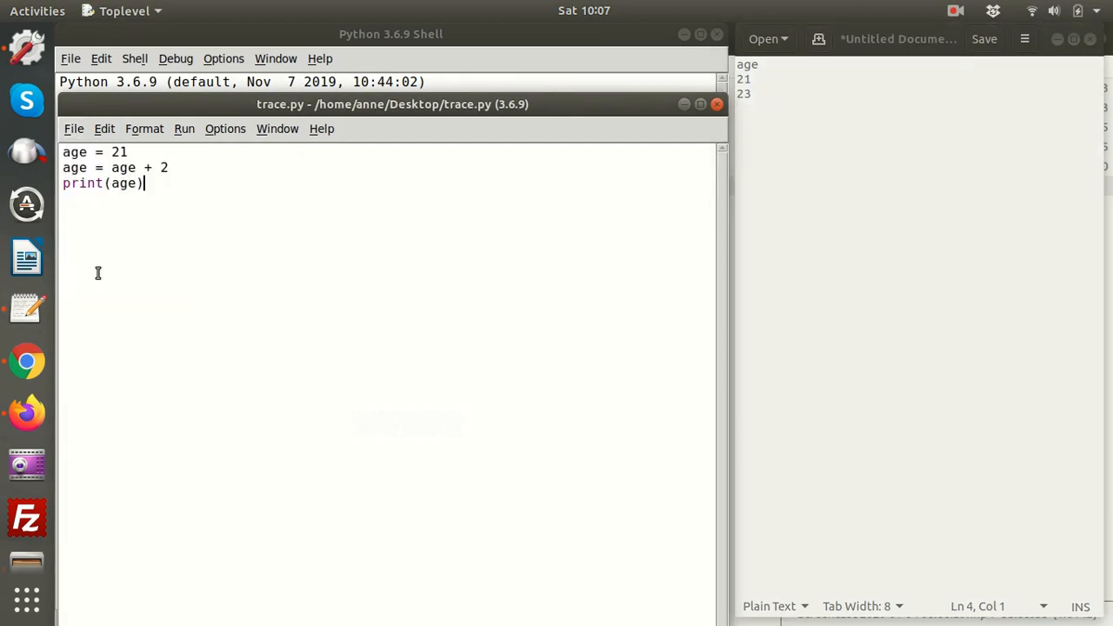
{"action": "mouse_move", "coordinate": [178, 128]}
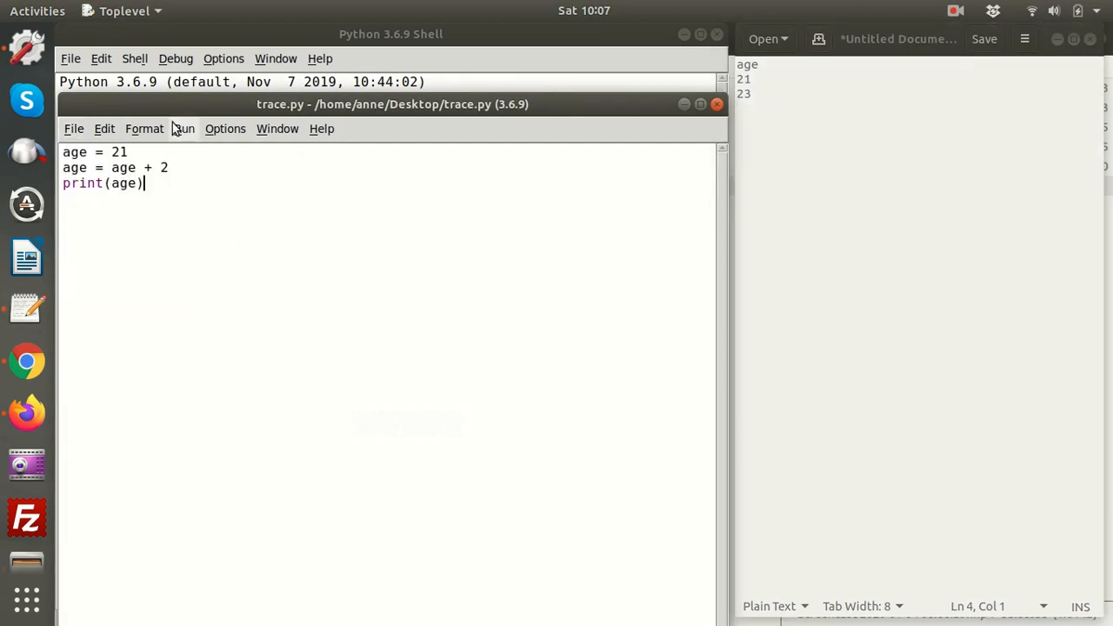
- Run trace.py with F5 so the shell prints 23
{"action": "key", "text": "F5"}
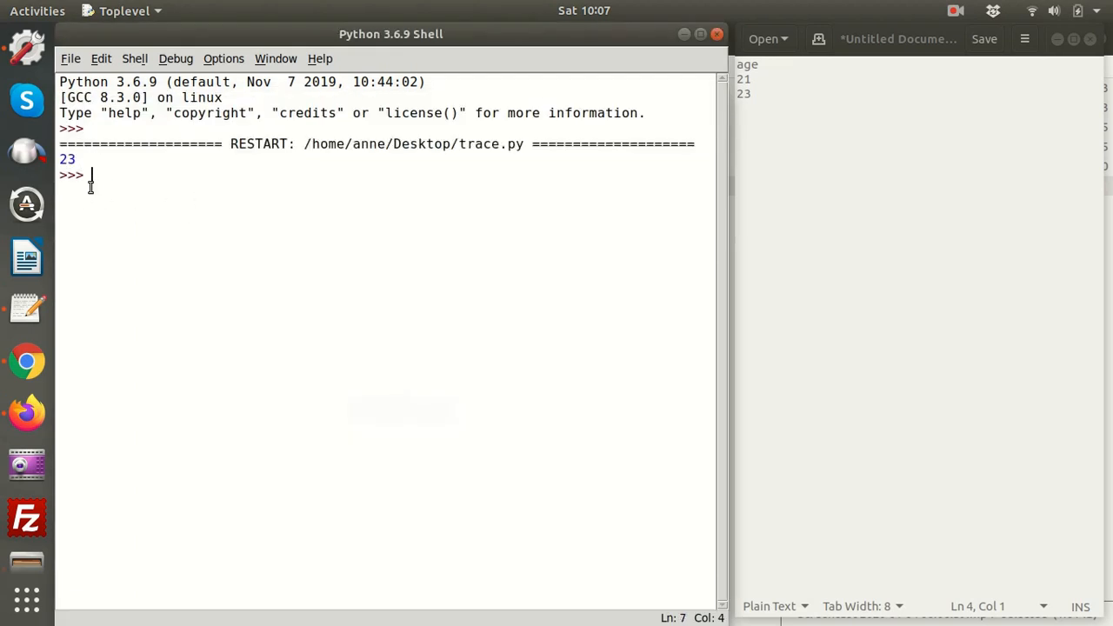
{"action": "mouse_move", "coordinate": [71, 174]}
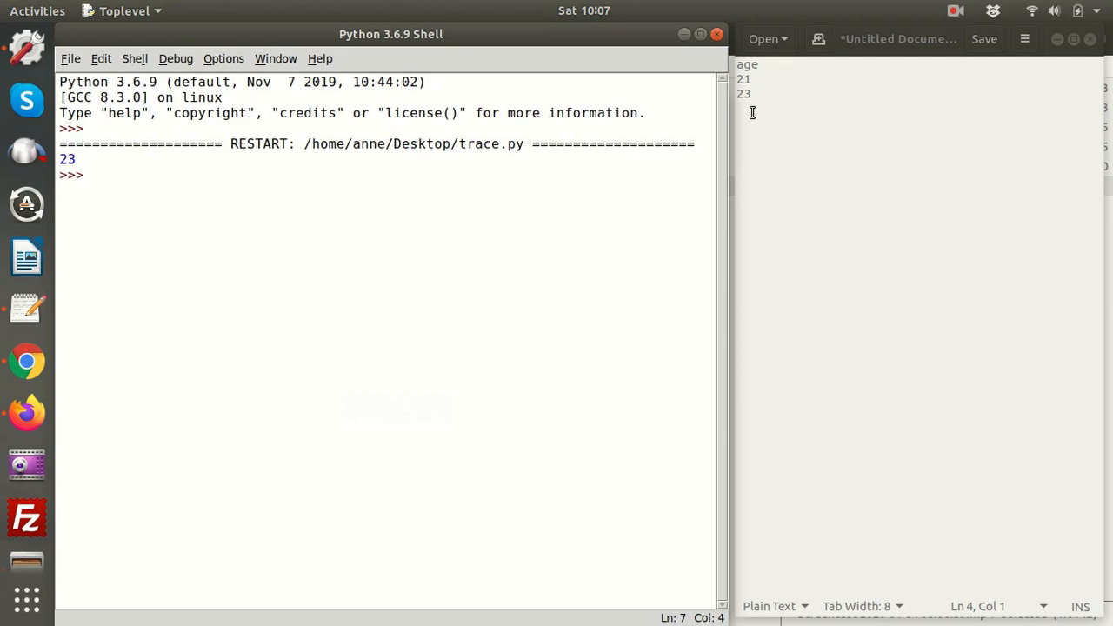
{"action": "mouse_move", "coordinate": [542, 42]}
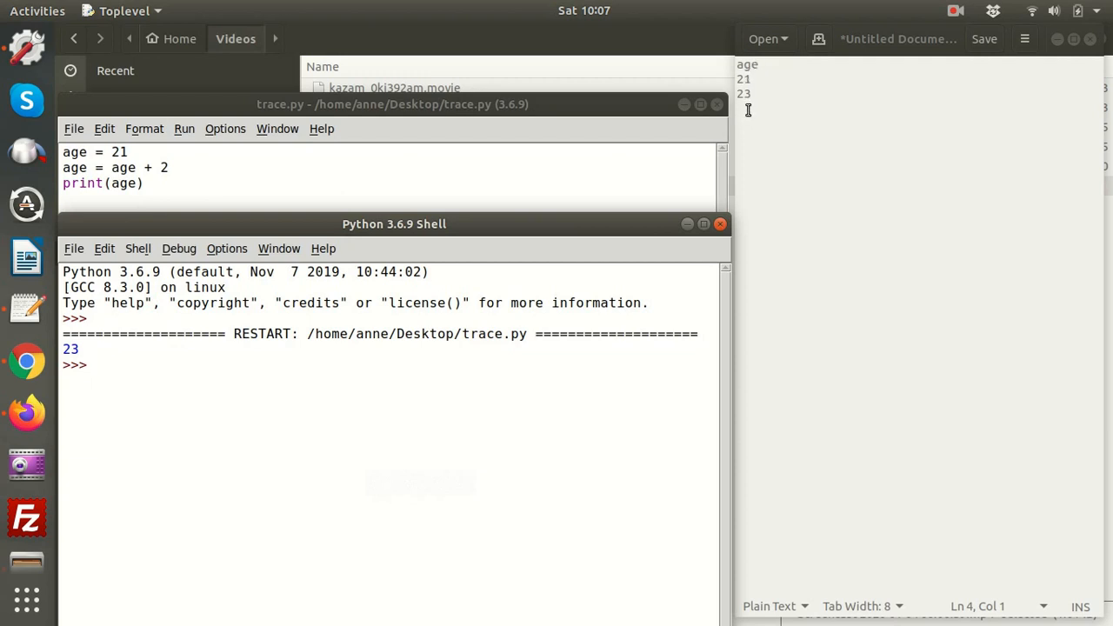
{"action": "mouse_move", "coordinate": [861, 170]}
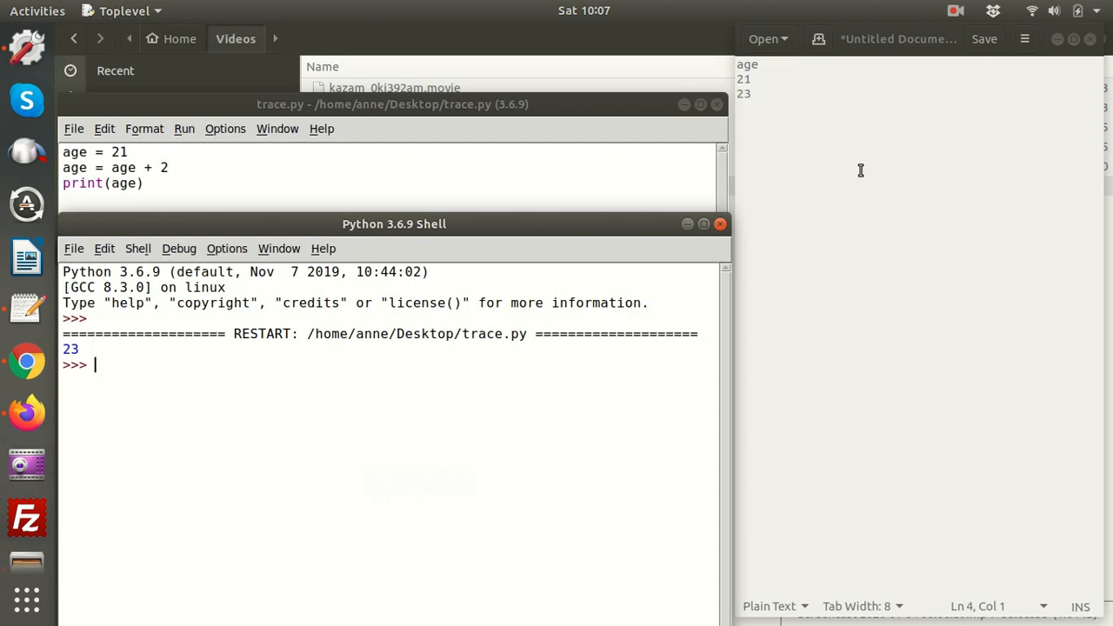
{"action": "mouse_move", "coordinate": [139, 177]}
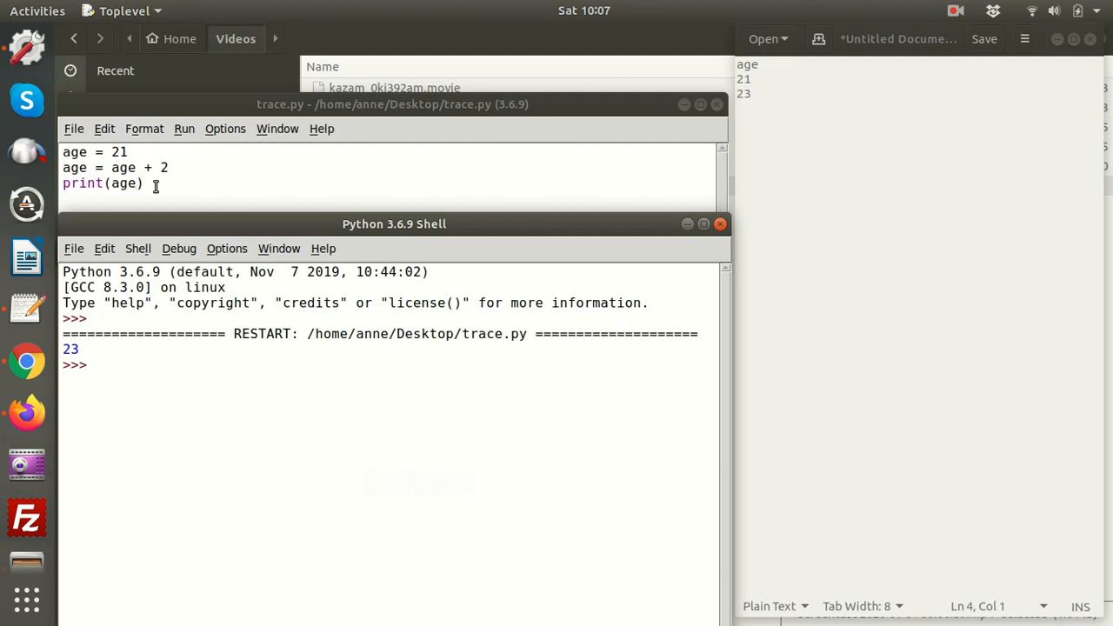
{"action": "mouse_move", "coordinate": [381, 187]}
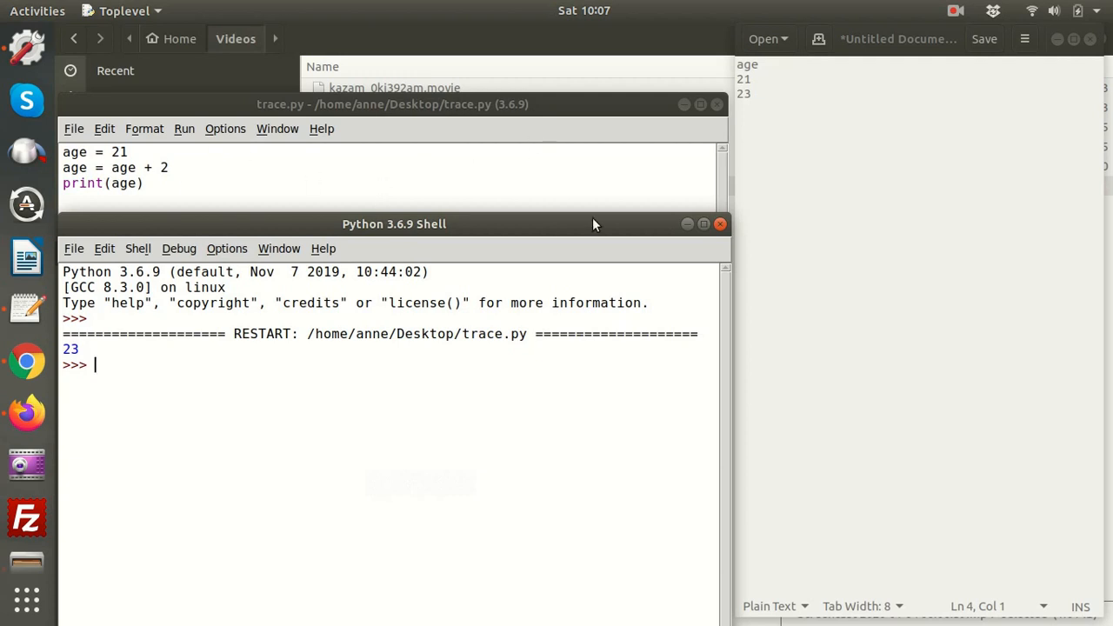
{"action": "mouse_move", "coordinate": [824, 82]}
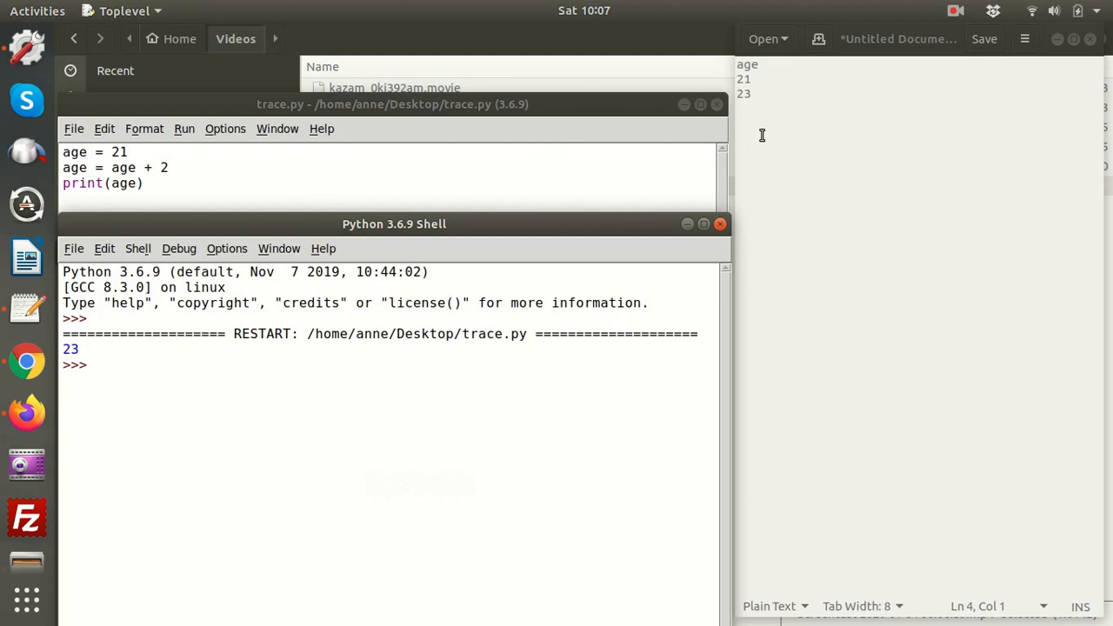
{"action": "mouse_move", "coordinate": [850, 157]}
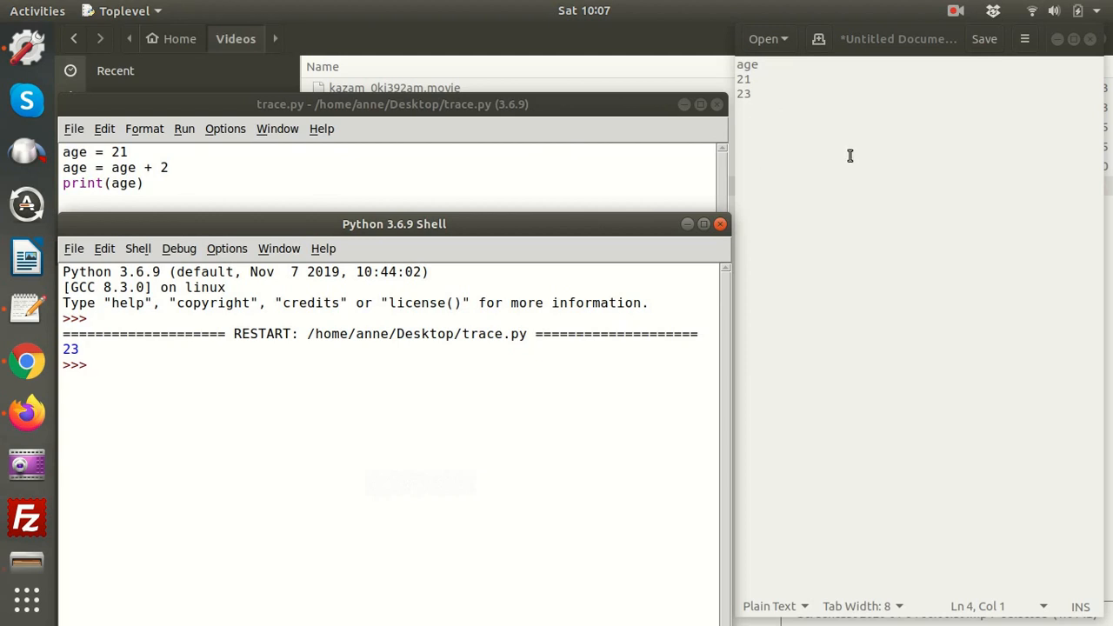